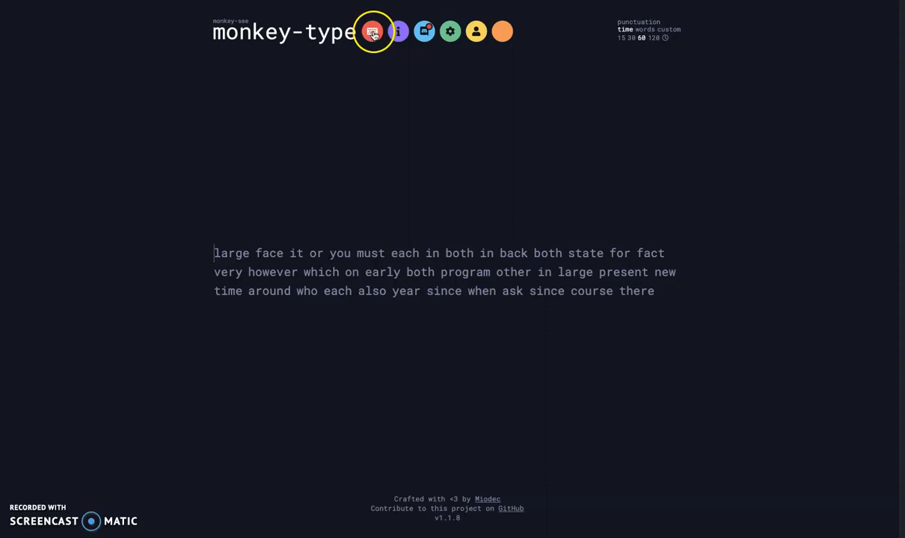
# Restart with fresh words and try the 30- and 120-second test lengths
pyautogui.click(370, 32)
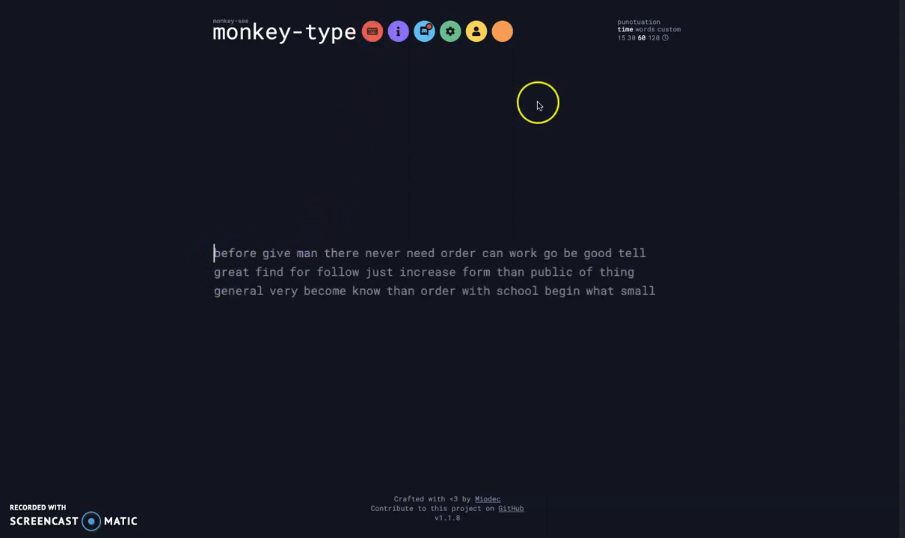
pyautogui.moveTo(638, 39)
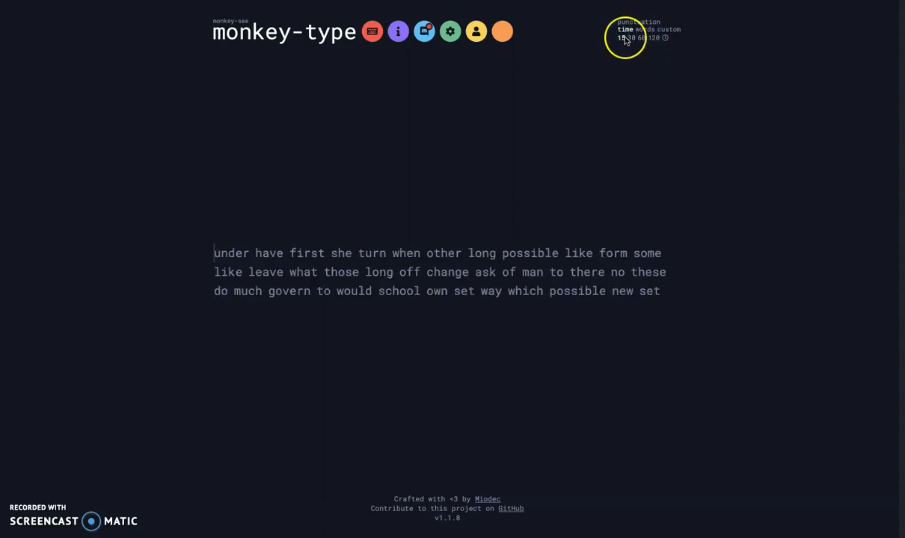
pyautogui.click(637, 37)
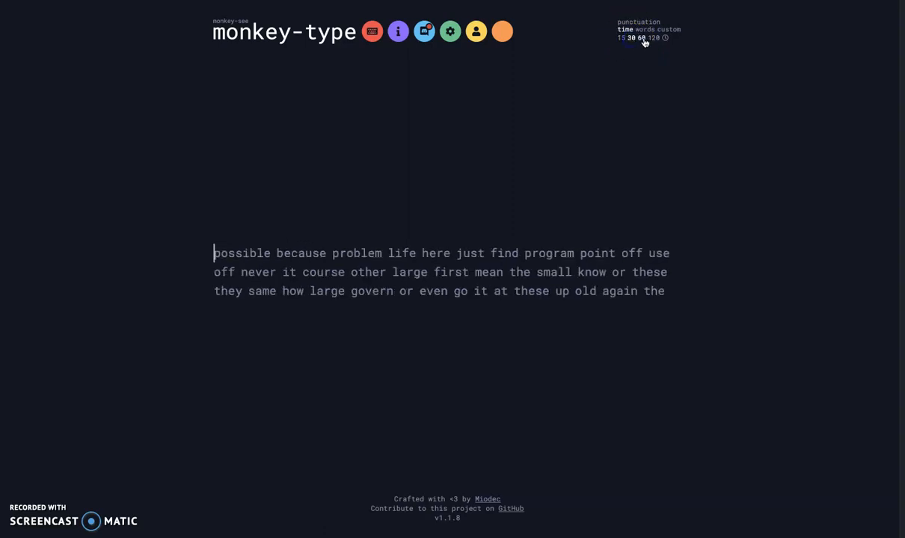
pyautogui.click(655, 39)
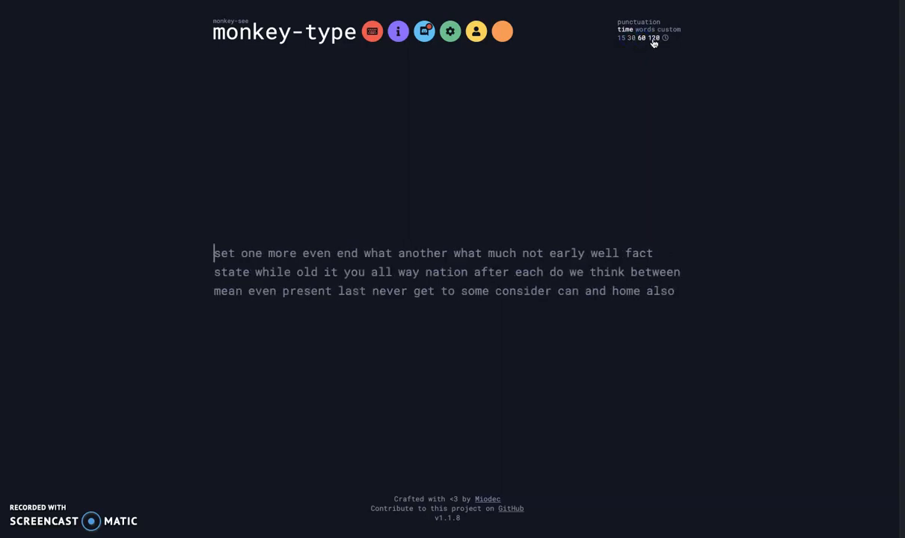
# Bring up the custom duration prompt, clear its field and cancel out of it
pyautogui.click(665, 39)
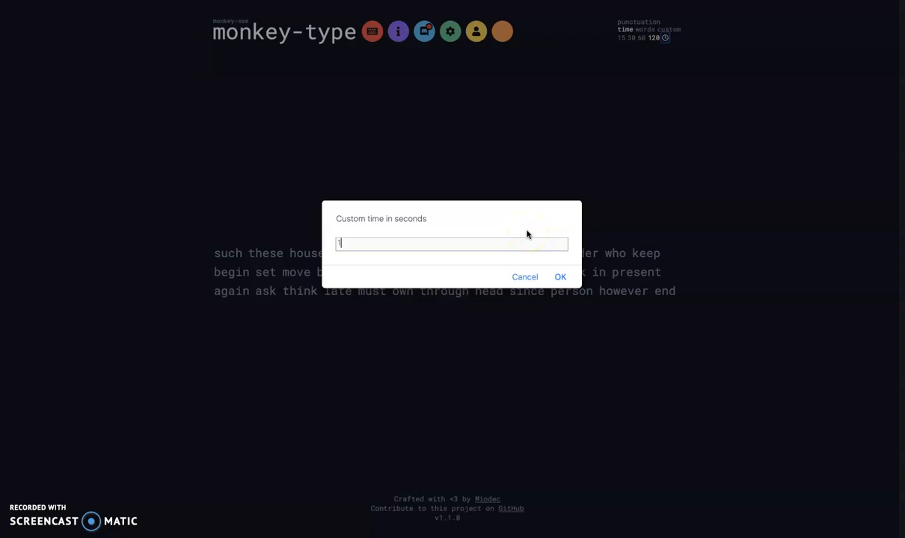
pyautogui.press('Backspace')
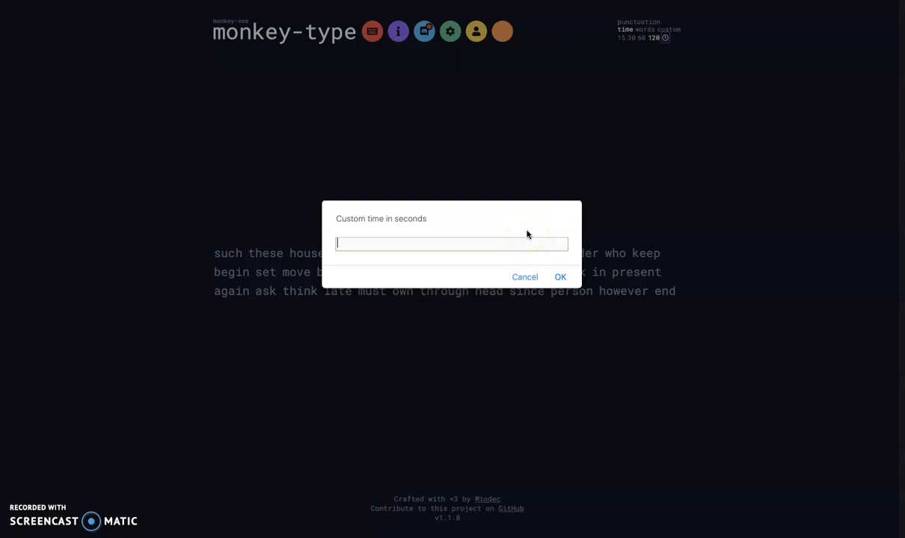
pyautogui.click(525, 277)
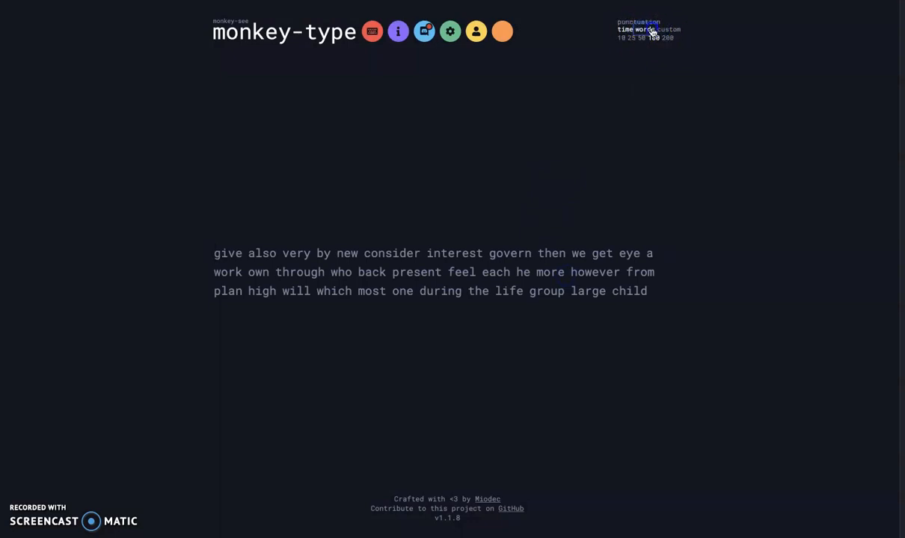
# Sample the word-count and custom-text modes, then return to a timed test with punctuation
pyautogui.click(619, 39)
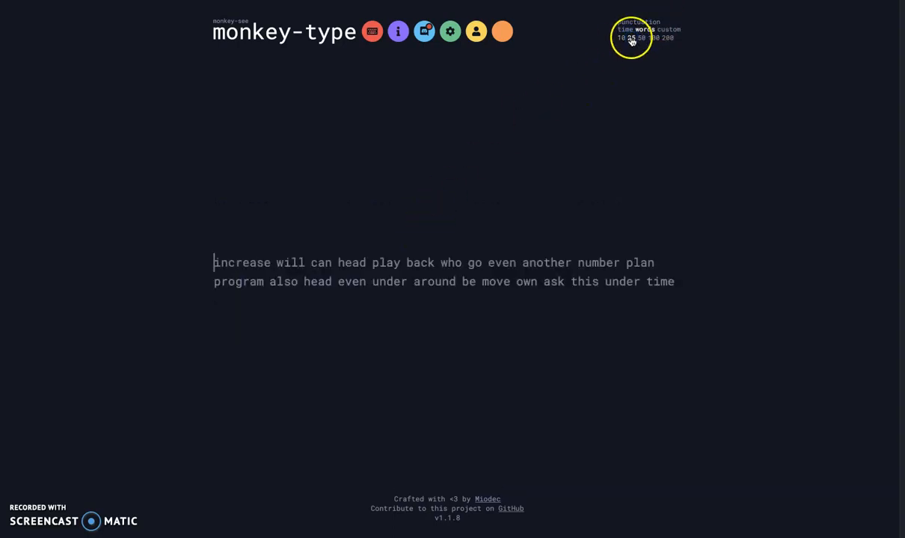
pyautogui.click(658, 38)
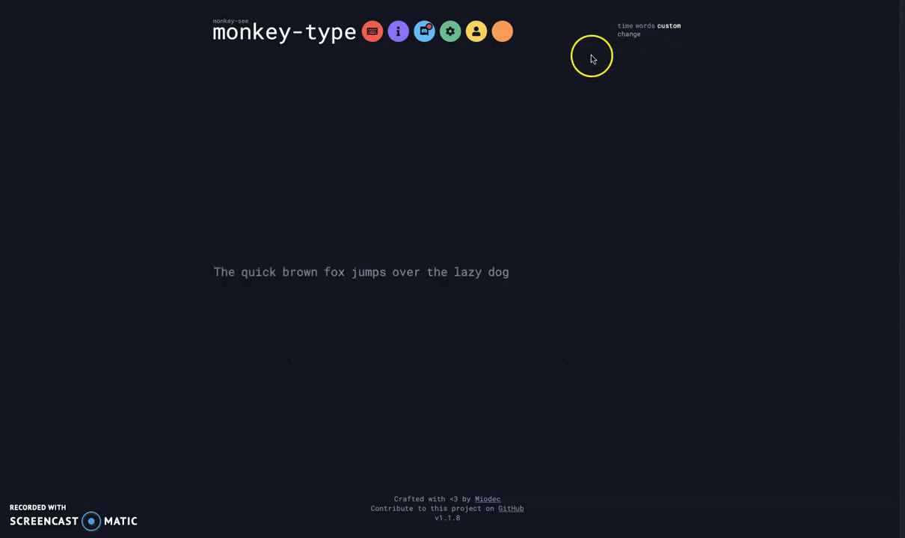
pyautogui.click(648, 26)
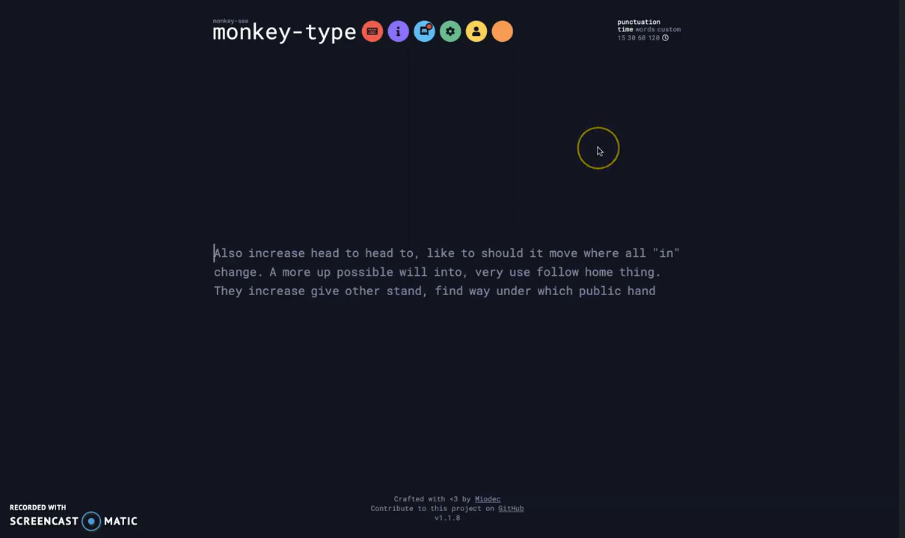
pyautogui.moveTo(710, 61)
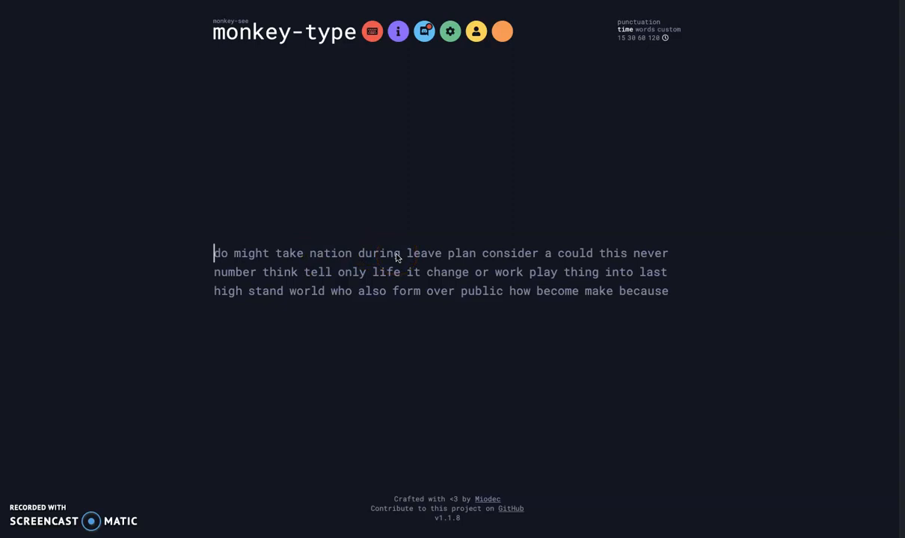
pyautogui.moveTo(413, 212)
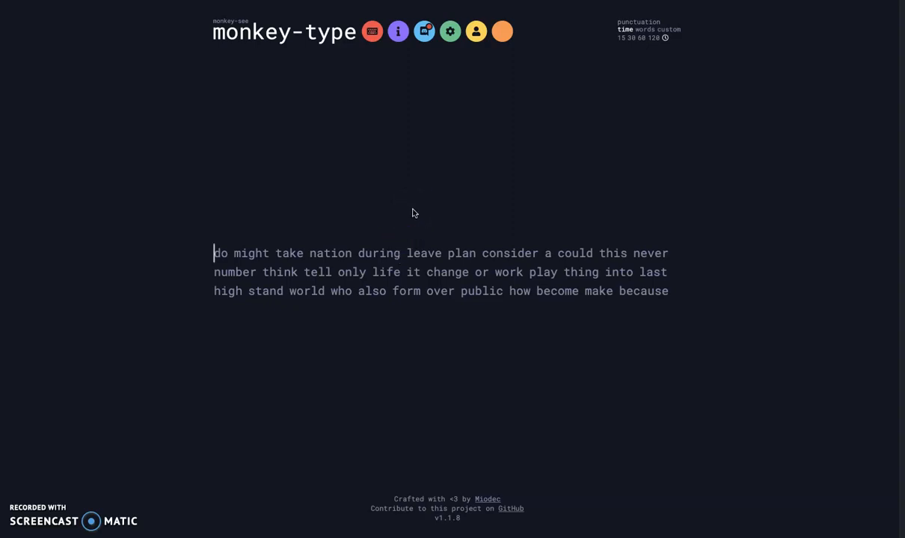
# Show the About page with keybinds, stat definitions, bug reporting and credits
pyautogui.click(374, 32)
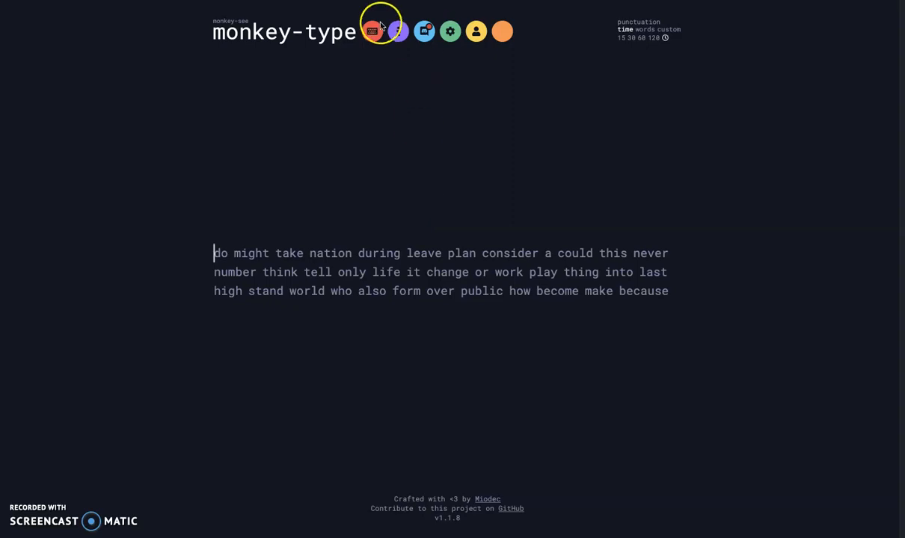
pyautogui.moveTo(398, 35)
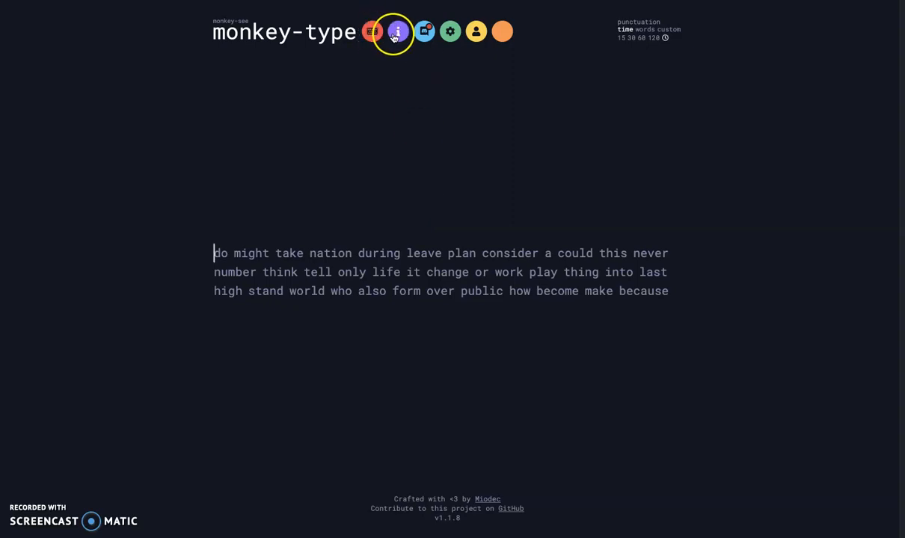
pyautogui.click(399, 31)
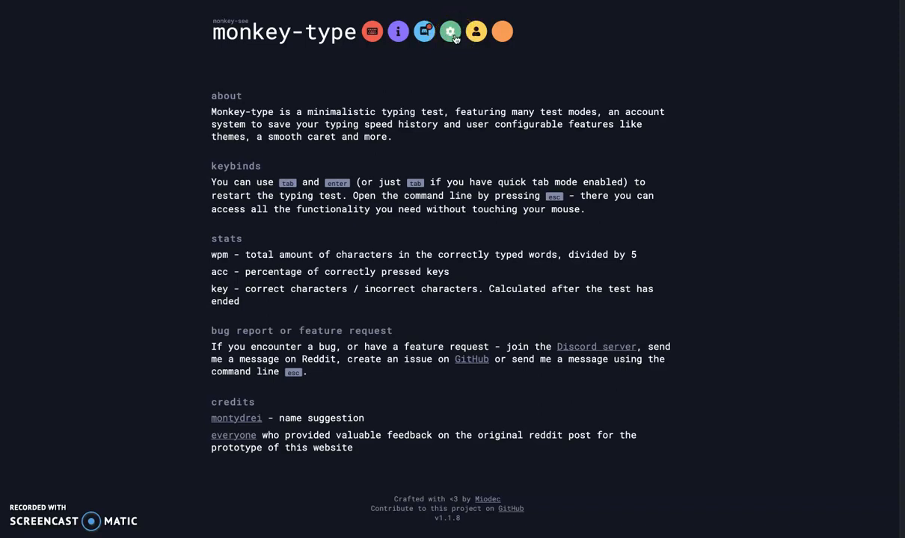
pyautogui.moveTo(450, 33)
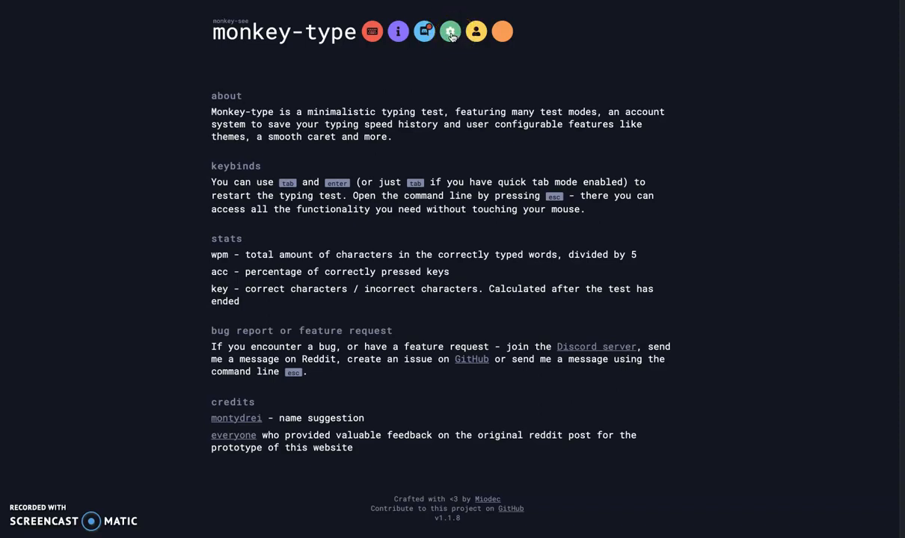
# Switch smooth caret off in Settings and type 'late place ask same face' to test it
pyautogui.click(448, 32)
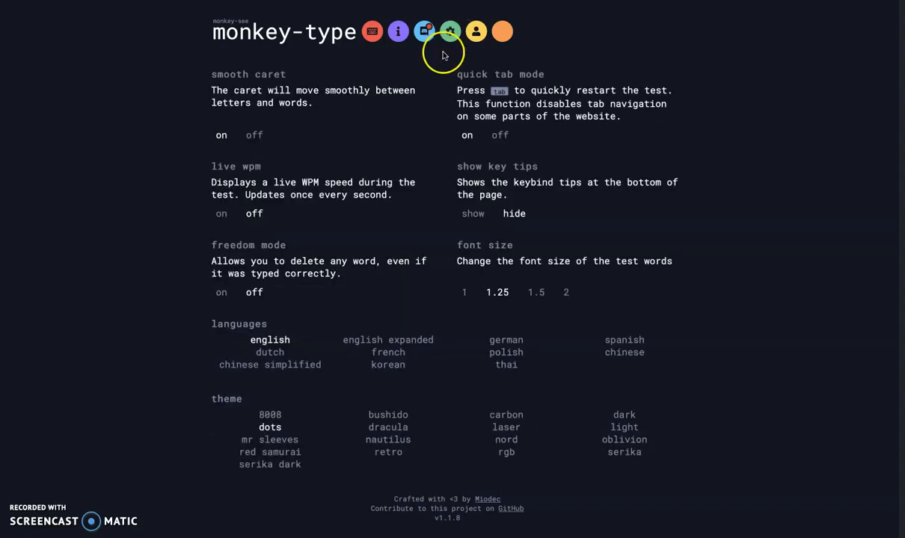
pyautogui.moveTo(266, 75)
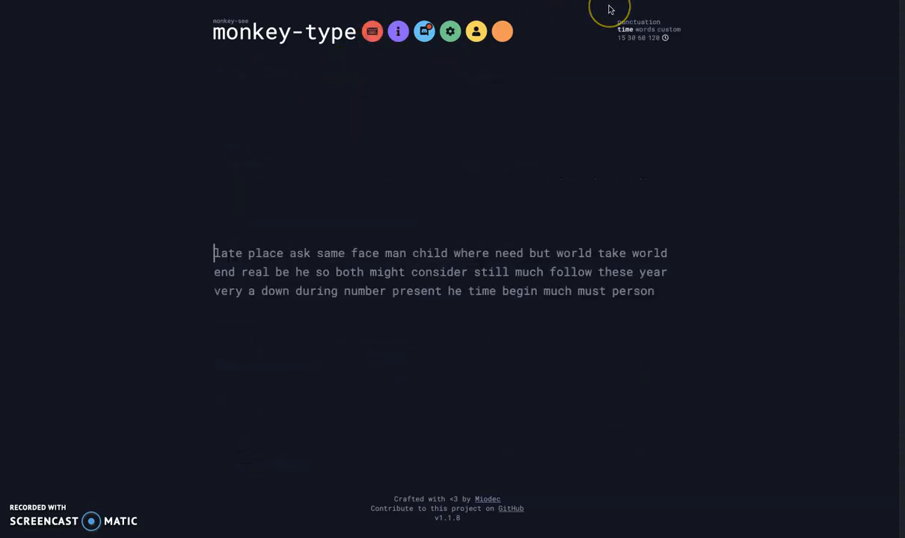
pyautogui.write('late place ask same face')
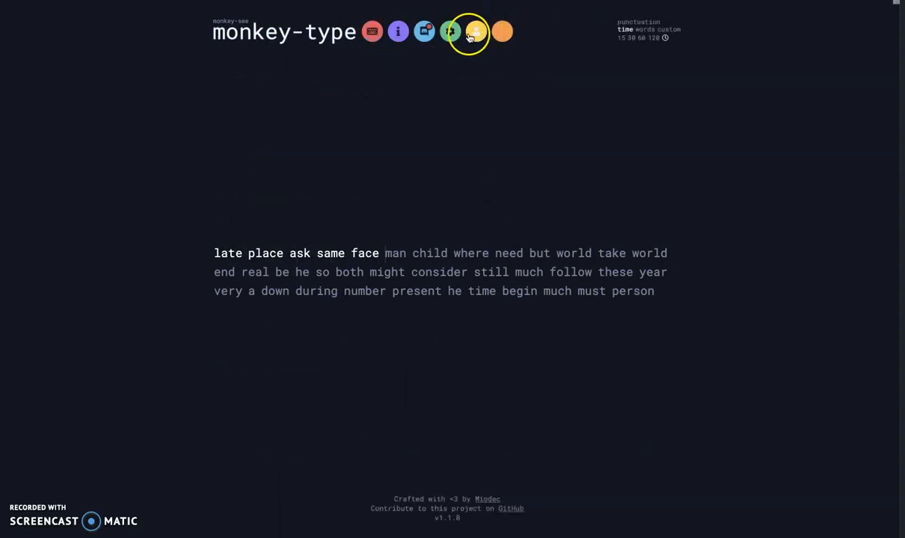
pyautogui.click(371, 33)
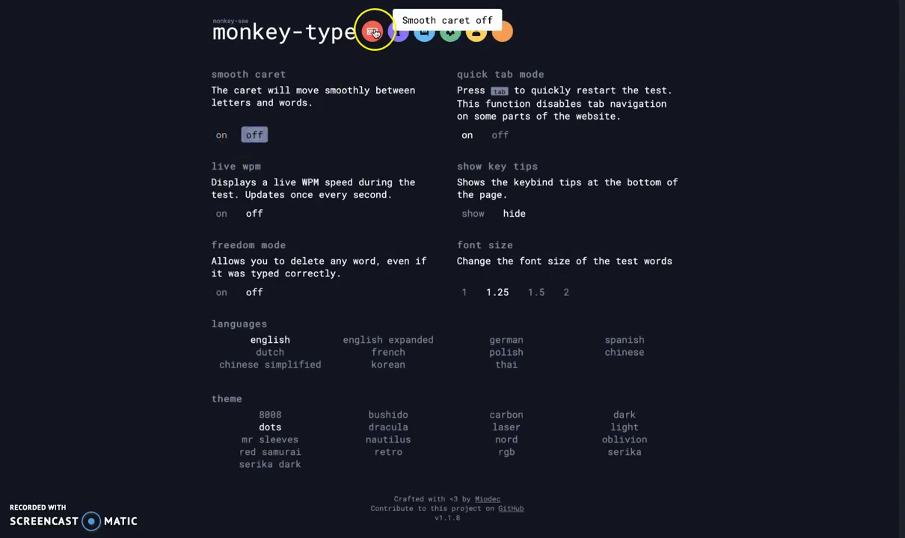
# Type 'any few' in the test to check the caret again and return to Settings
pyautogui.click(374, 32)
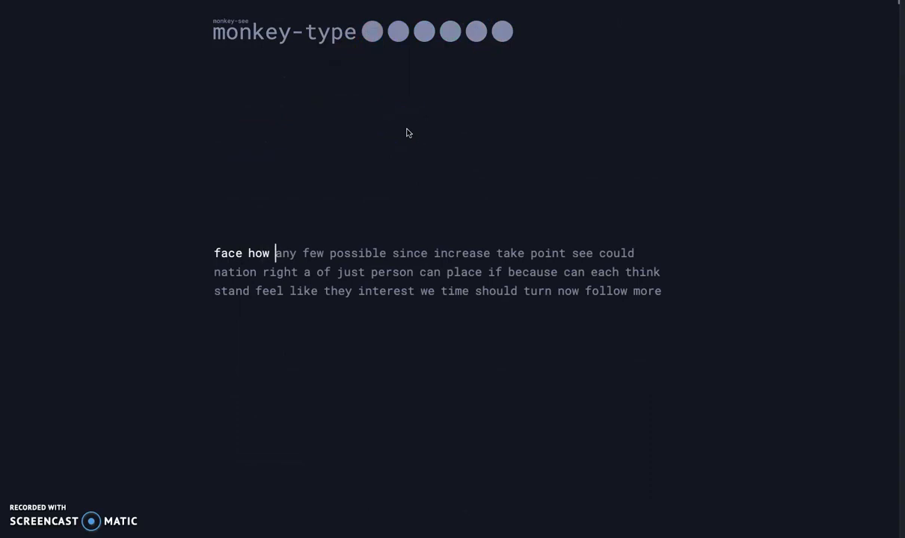
pyautogui.write('any few')
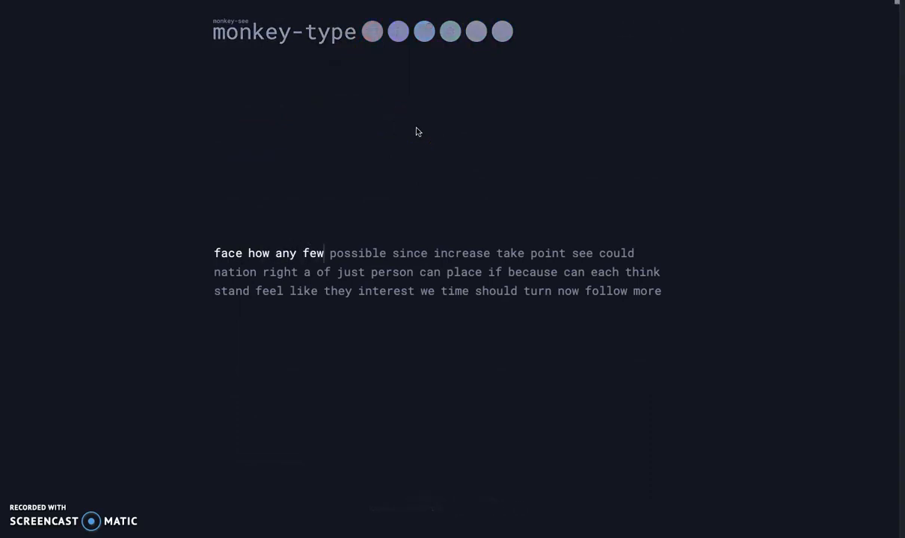
pyautogui.click(449, 31)
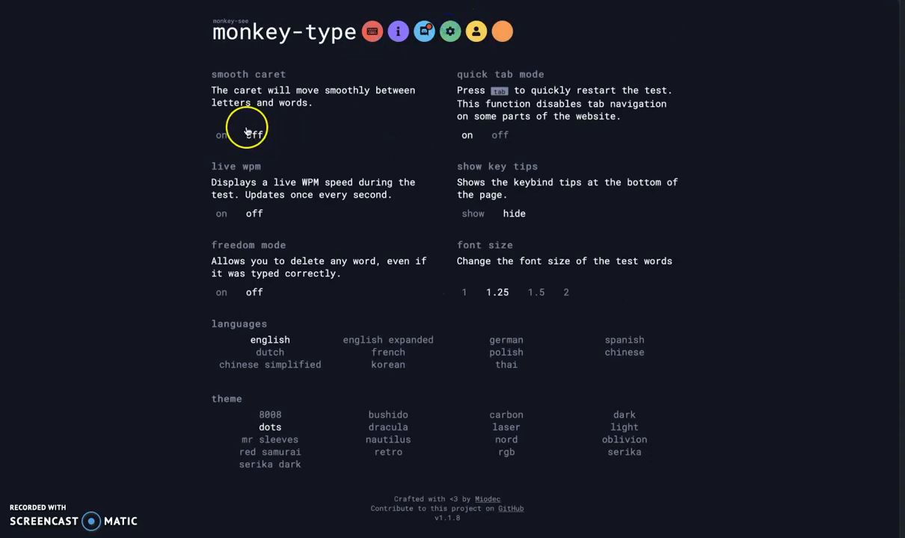
pyautogui.click(222, 134)
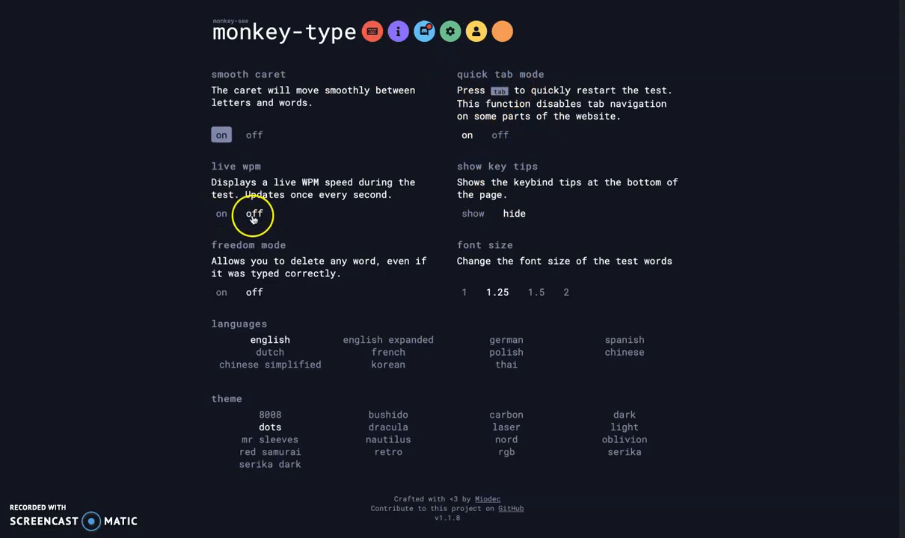
pyautogui.click(372, 31)
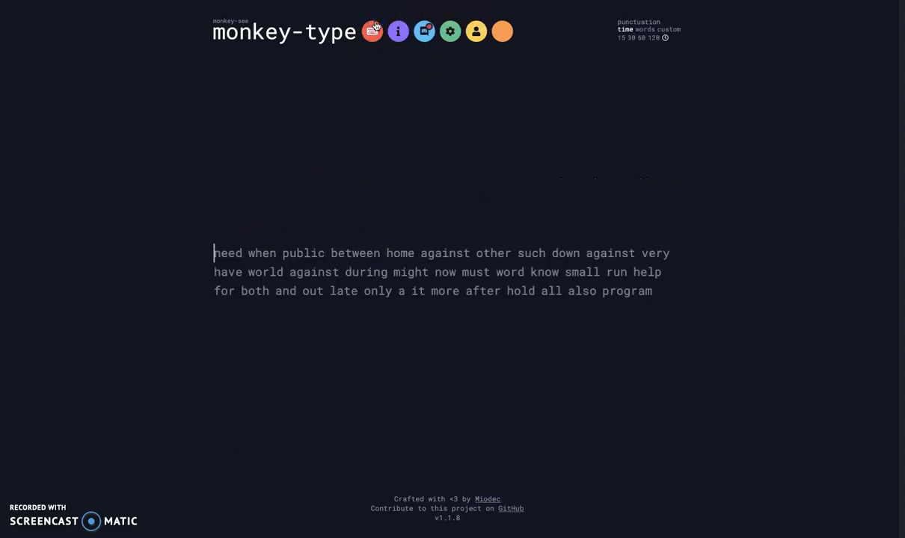
pyautogui.write('need when public between home against other such down')
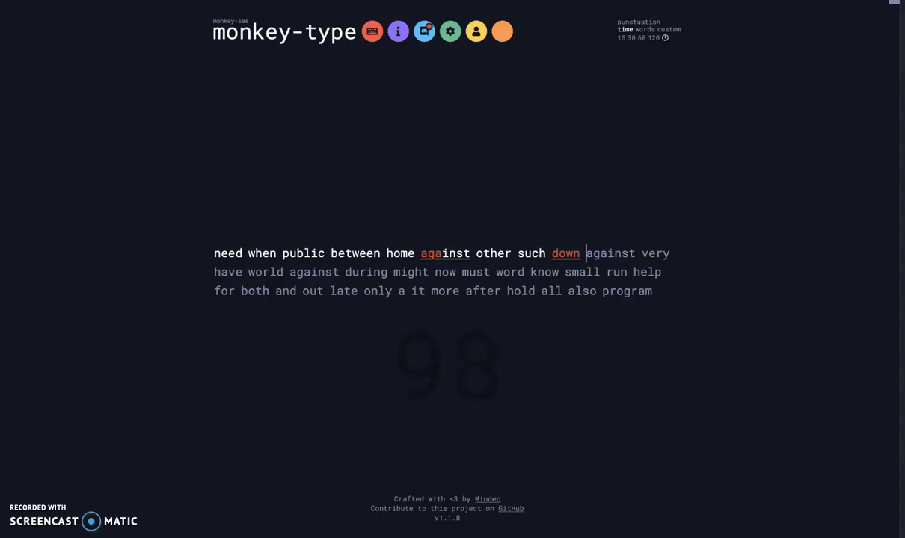
pyautogui.click(450, 32)
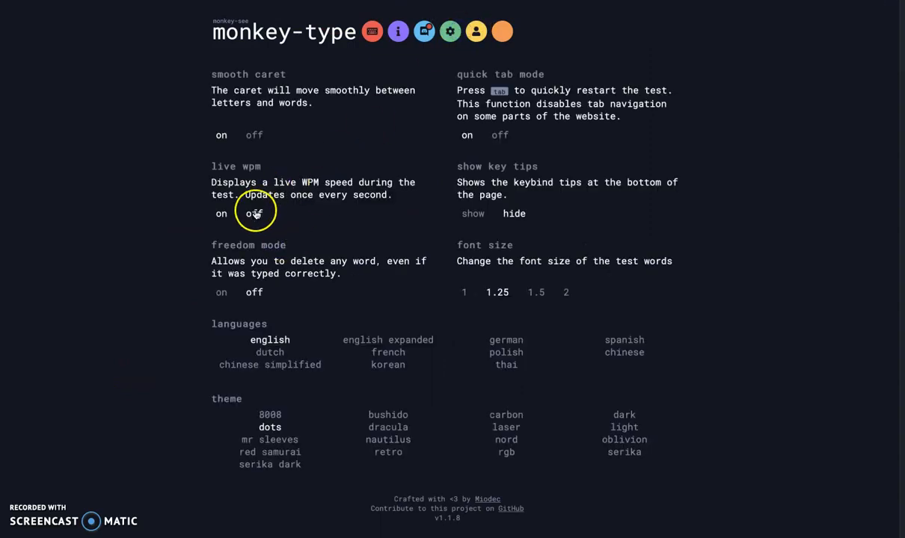
pyautogui.click(254, 214)
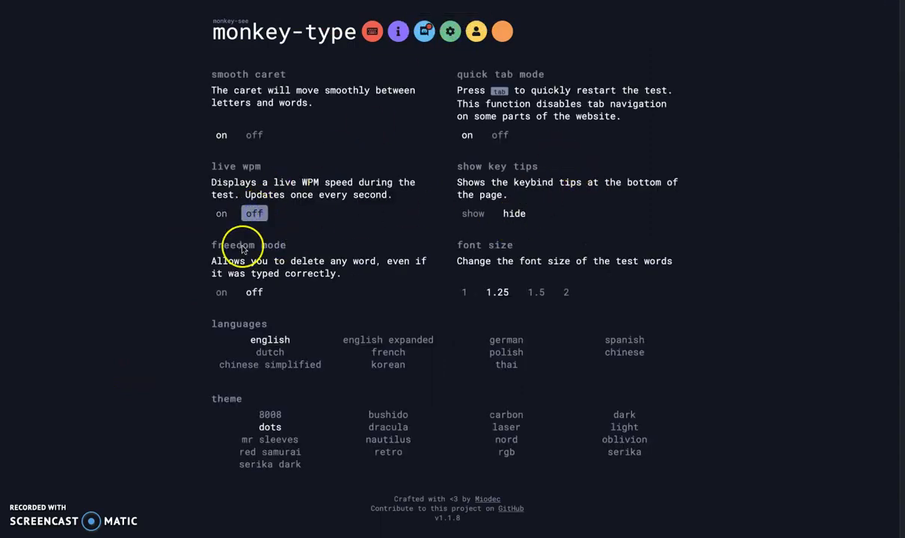
pyautogui.moveTo(243, 305)
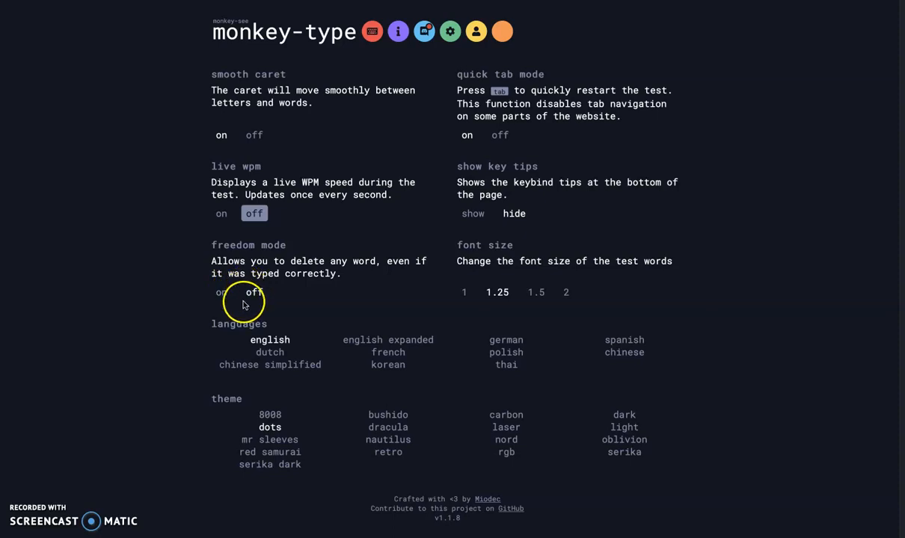
pyautogui.click(221, 291)
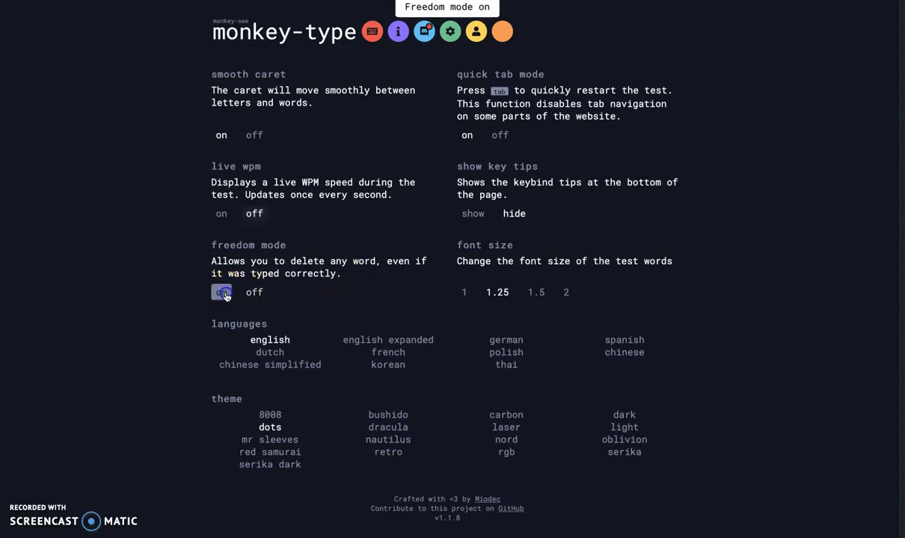
pyautogui.click(254, 292)
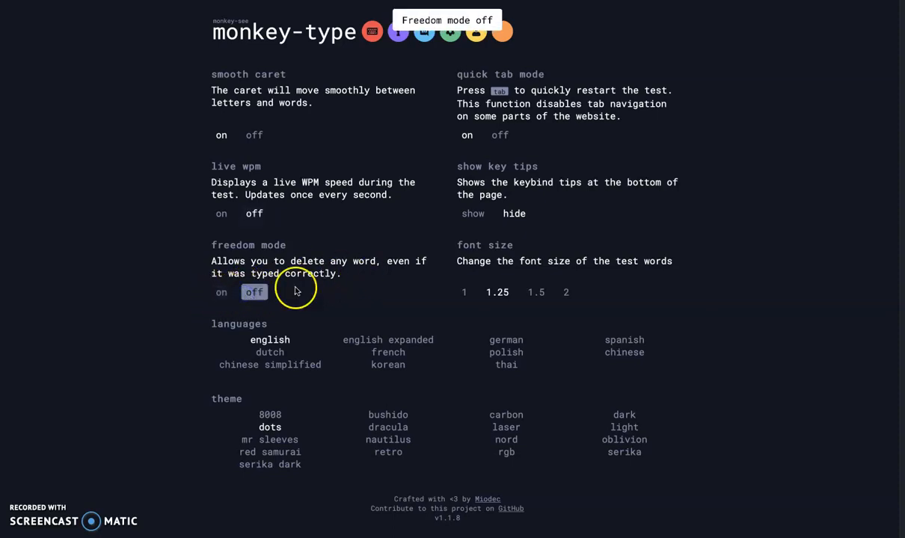
pyautogui.click(535, 292)
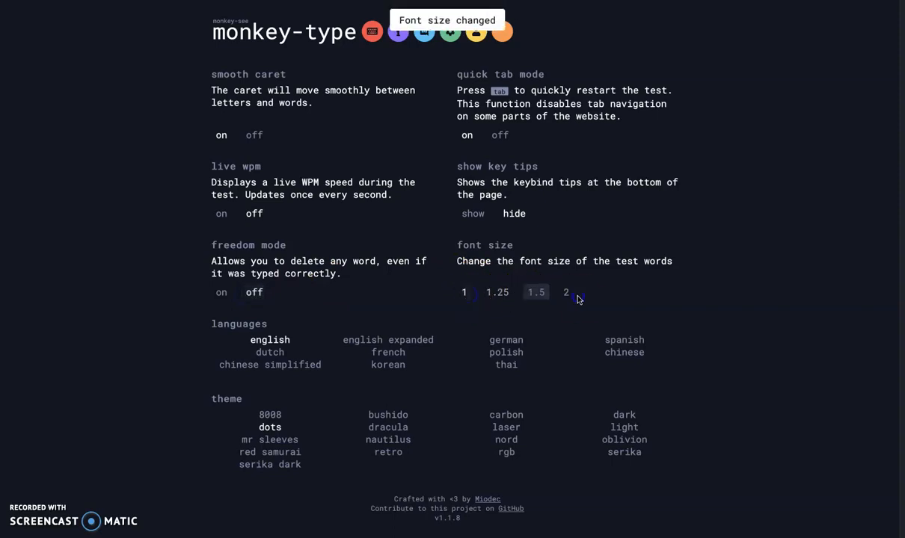
pyautogui.click(496, 292)
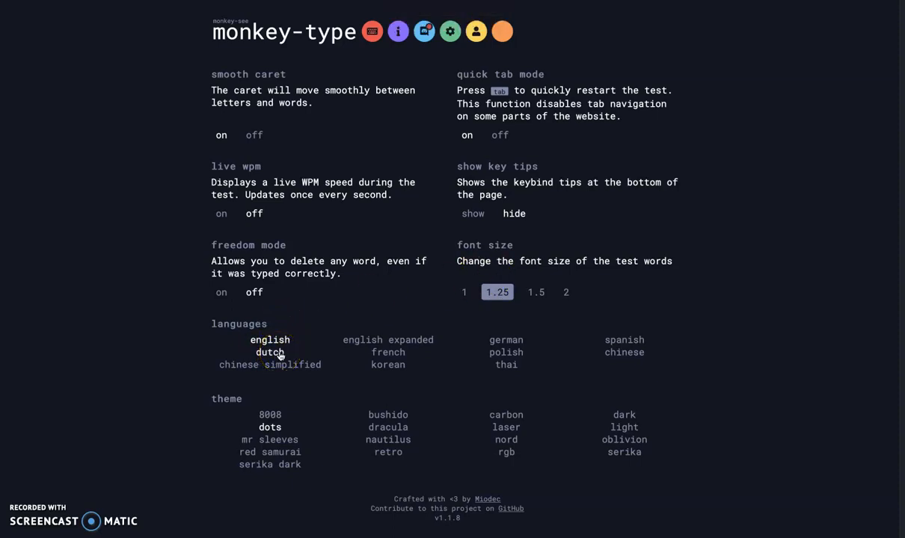
pyautogui.click(269, 353)
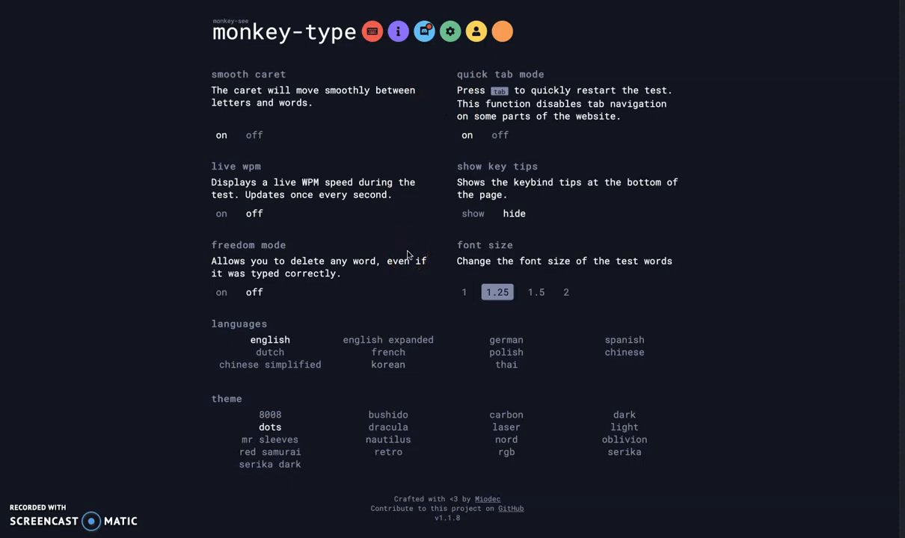
pyautogui.click(269, 415)
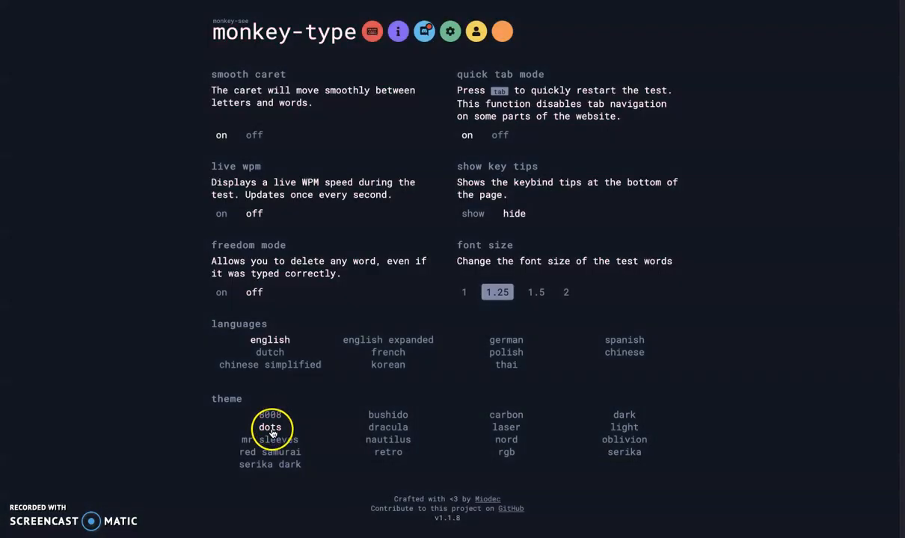
pyautogui.click(269, 463)
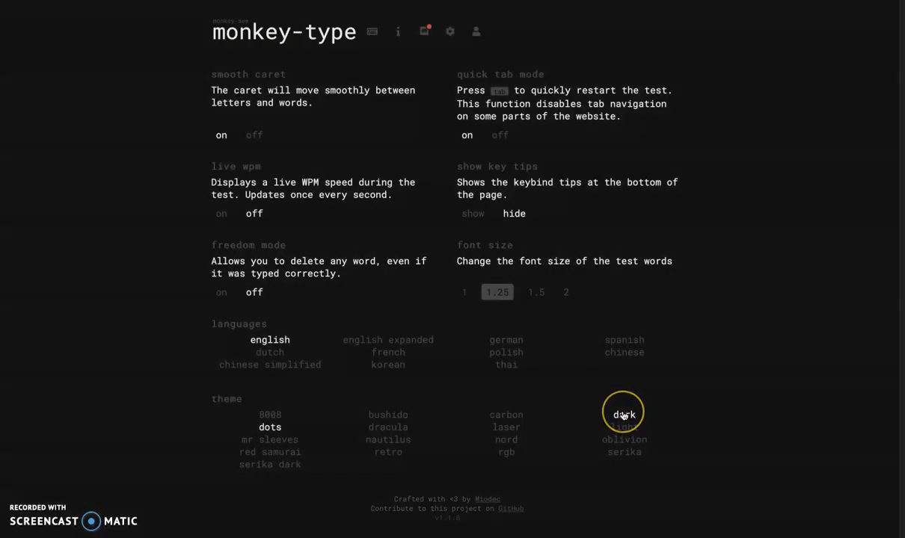
pyautogui.click(625, 427)
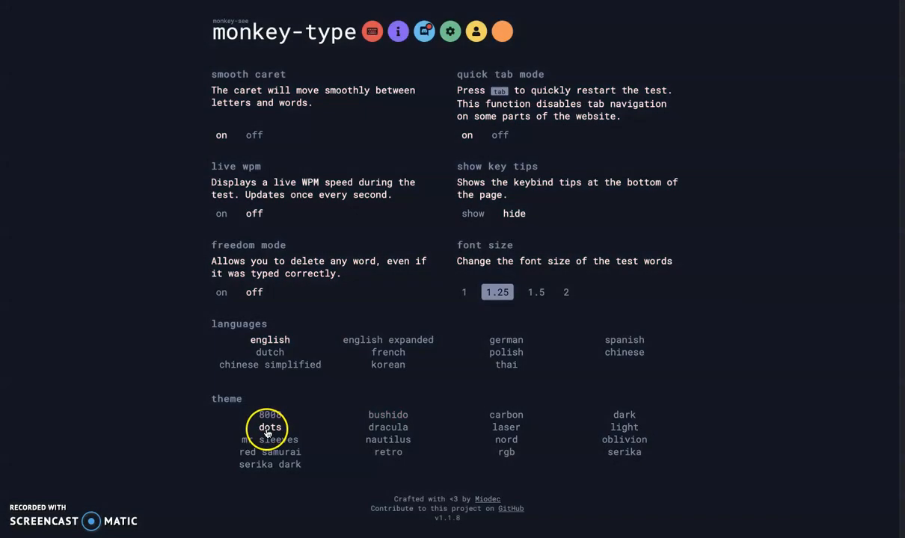
pyautogui.moveTo(473, 32)
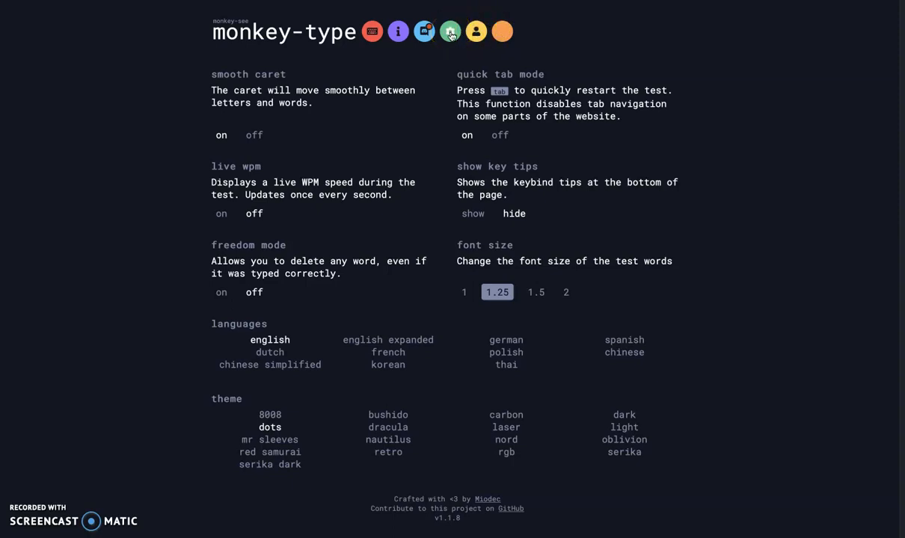
pyautogui.click(451, 33)
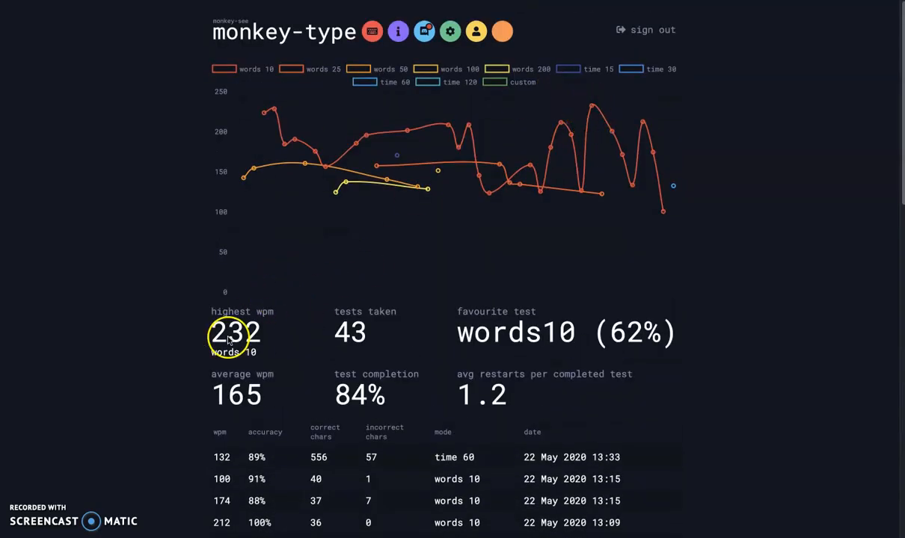
pyautogui.moveTo(387, 289)
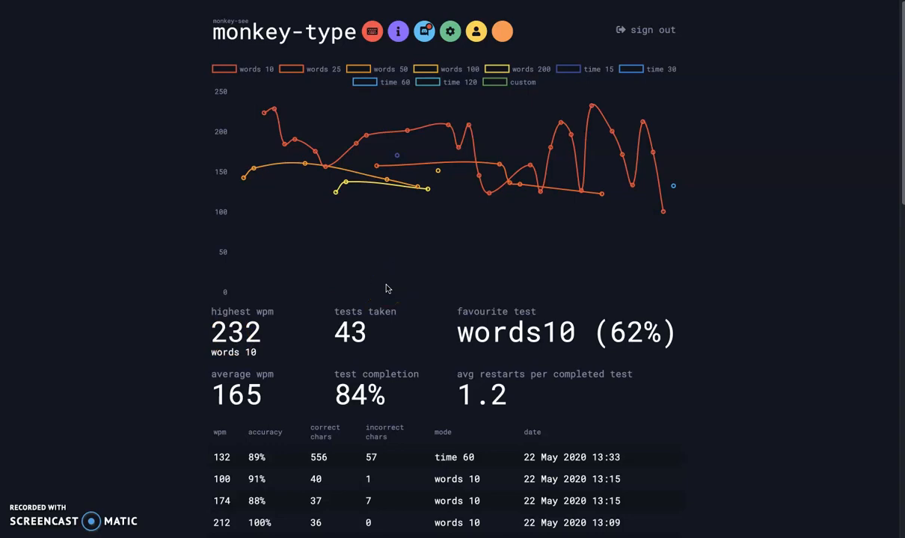
pyautogui.moveTo(263, 114)
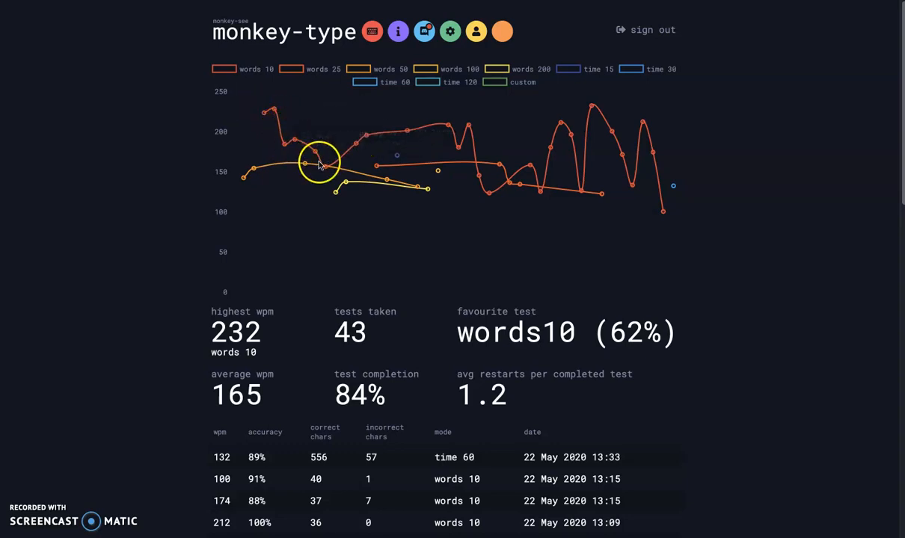
pyautogui.moveTo(532, 188)
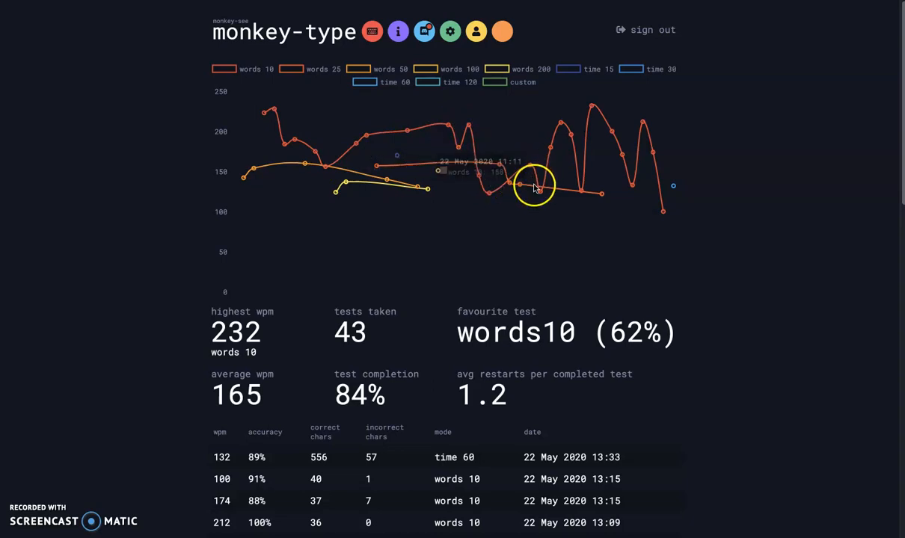
pyautogui.moveTo(595, 106)
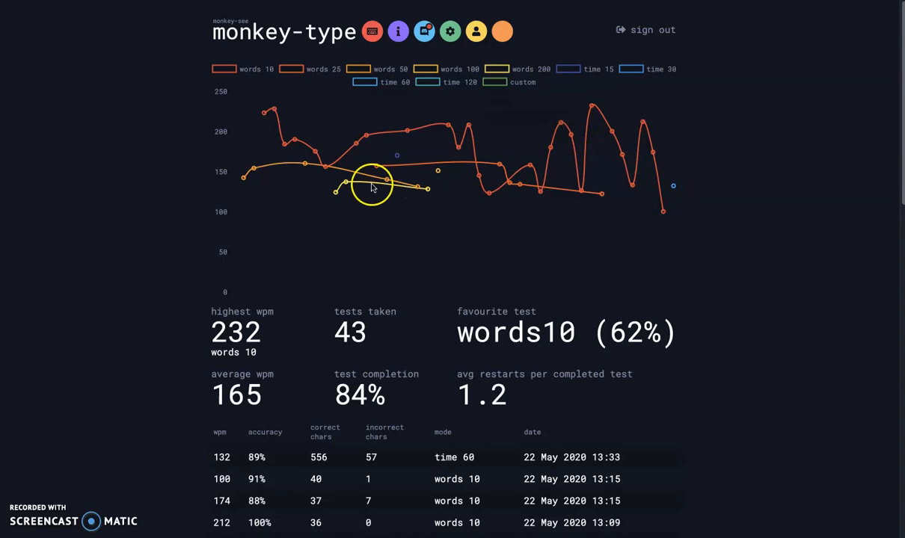
pyautogui.moveTo(344, 187)
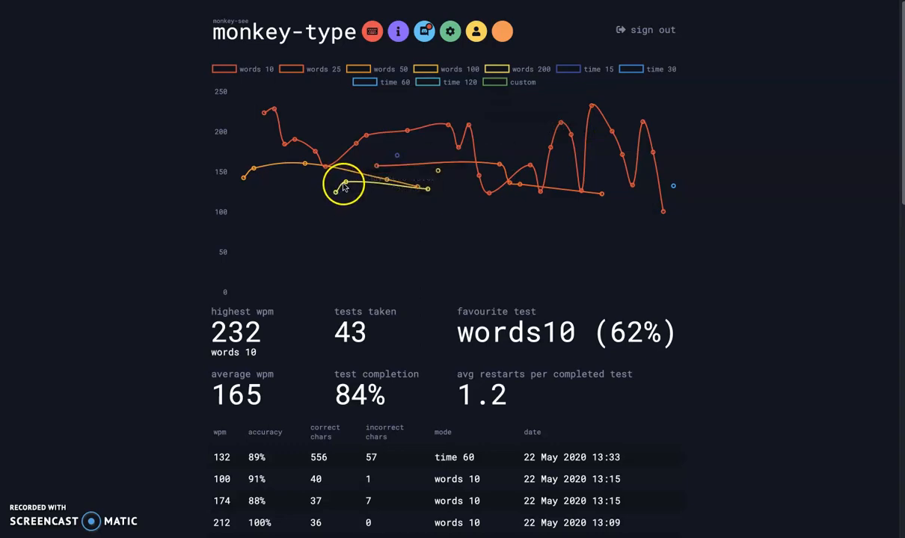
pyautogui.moveTo(263, 173)
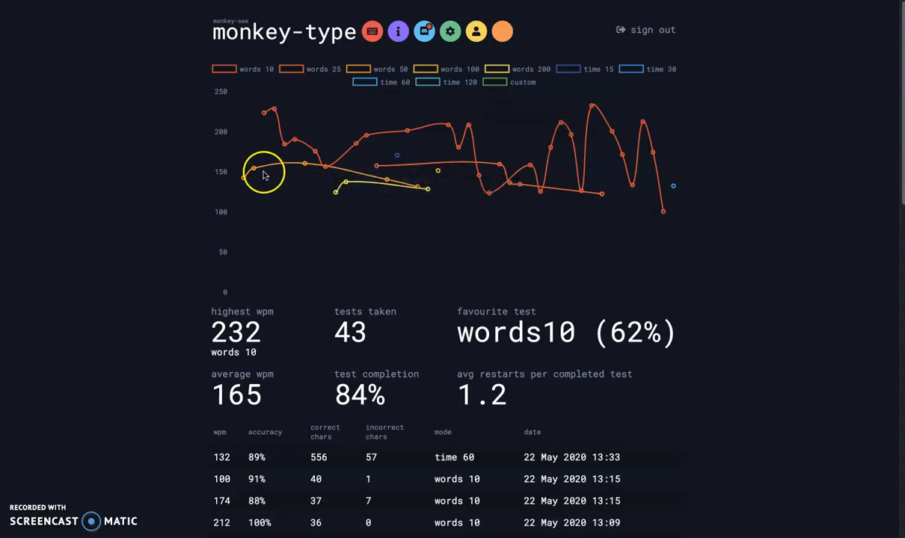
pyautogui.moveTo(262, 174)
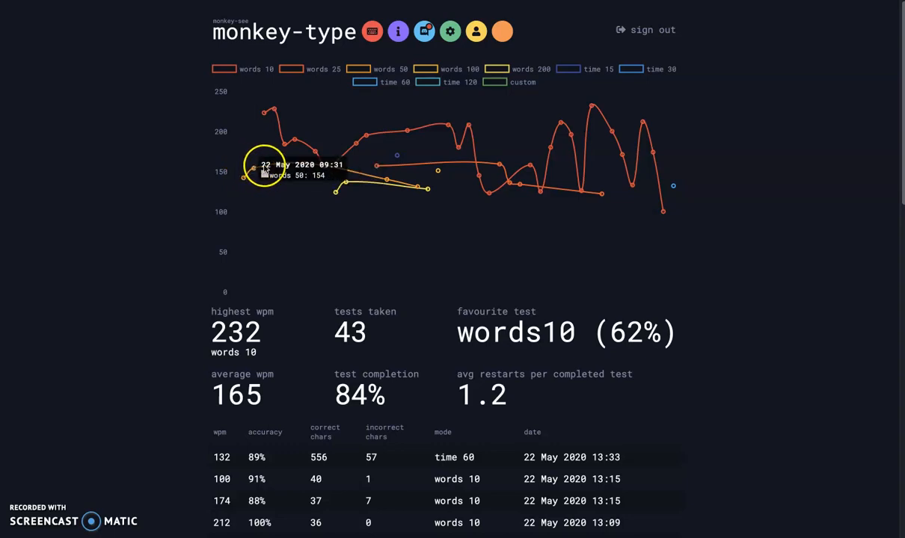
pyautogui.moveTo(469, 186)
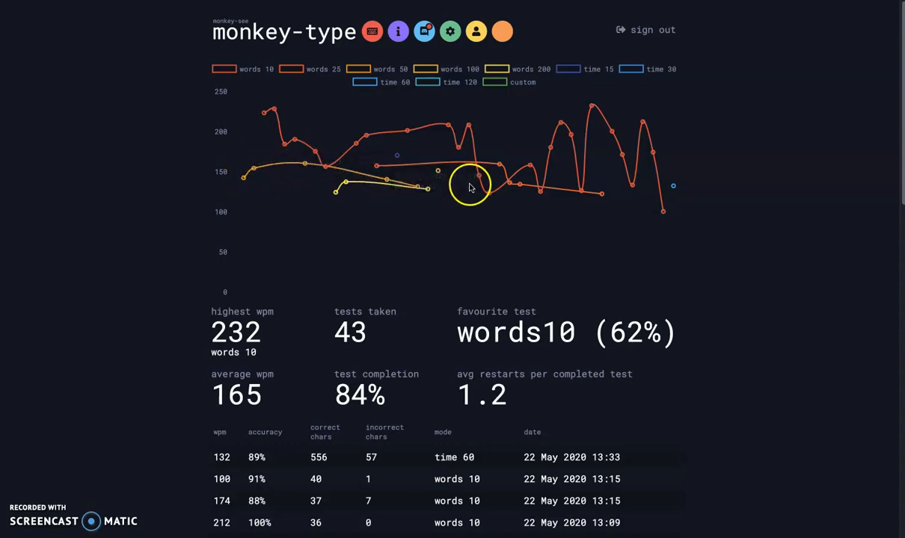
pyautogui.scroll(-3)
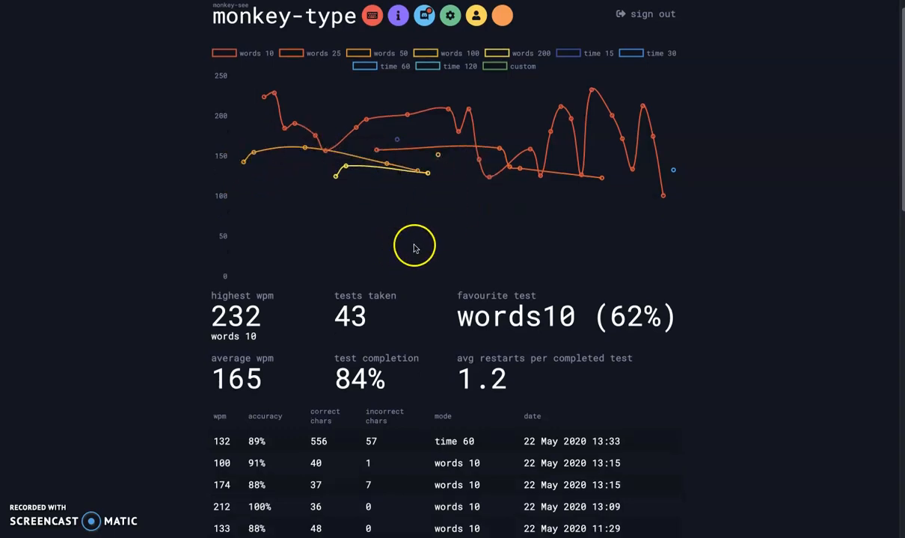
pyautogui.scroll(-3)
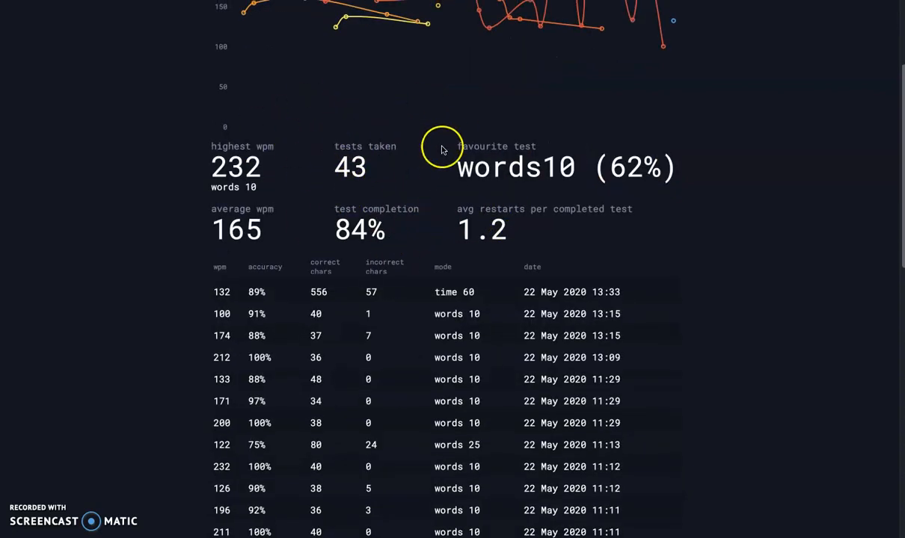
pyautogui.moveTo(520, 178)
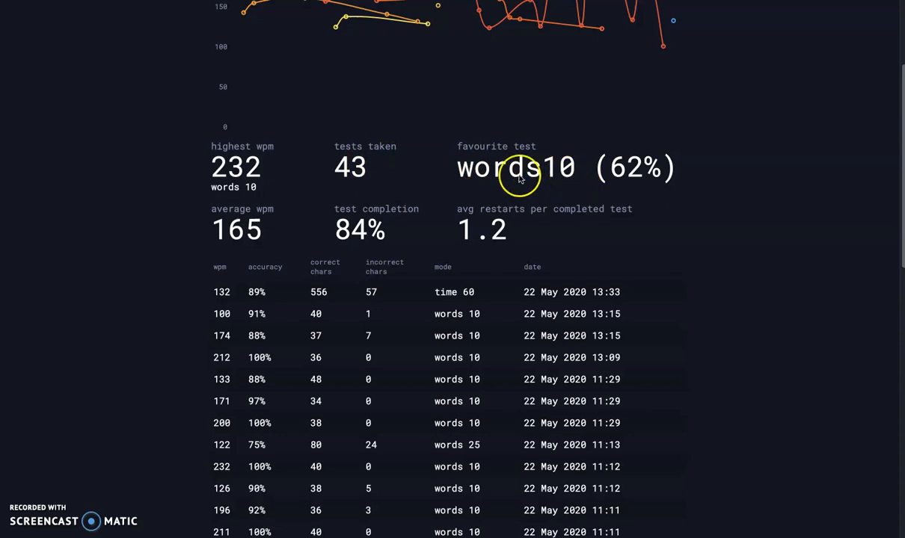
pyautogui.moveTo(577, 185)
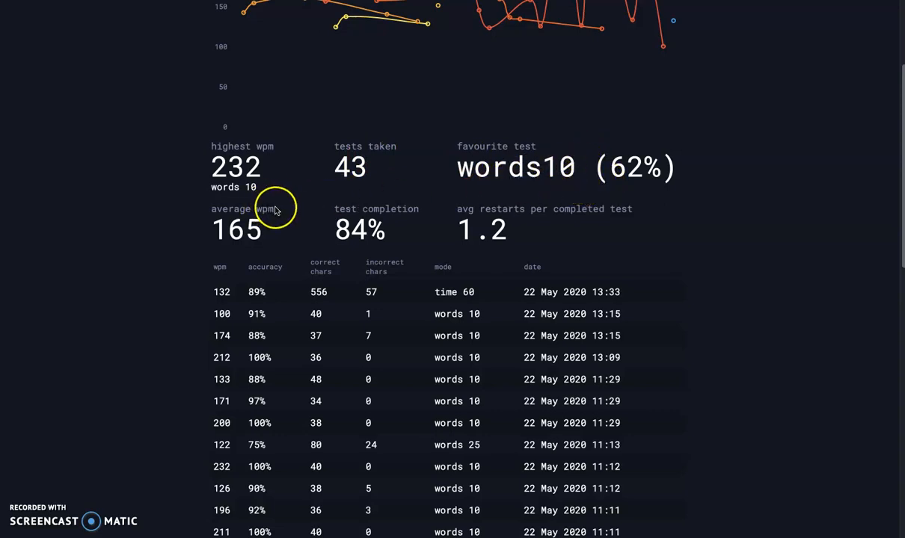
pyautogui.moveTo(251, 212)
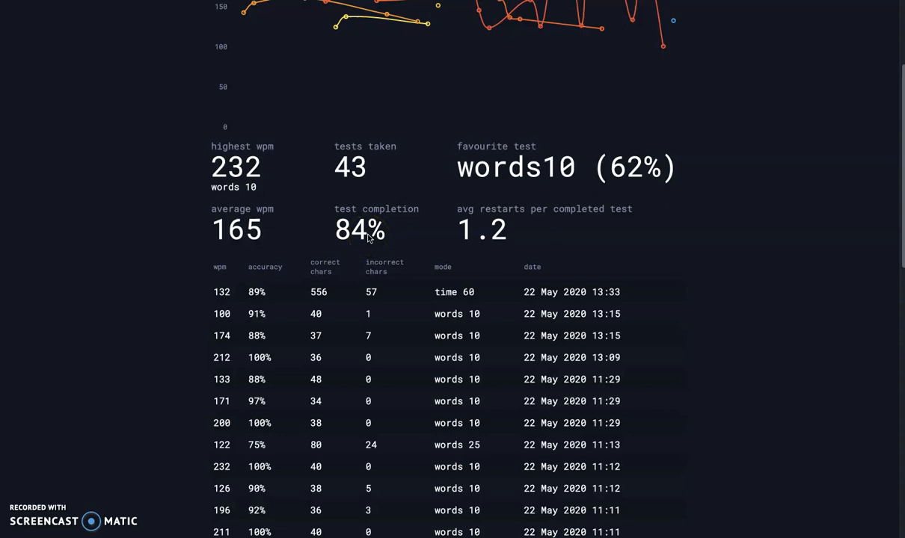
pyautogui.scroll(-3)
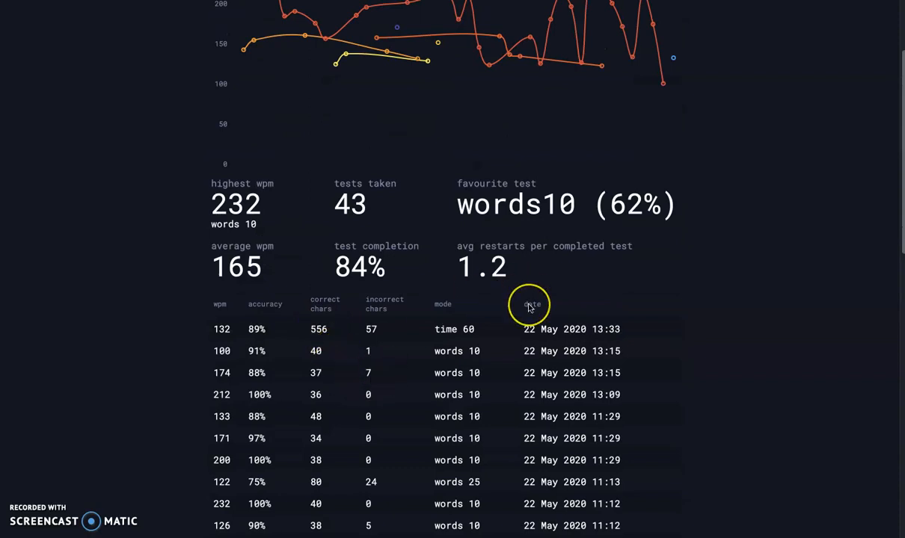
pyautogui.moveTo(574, 328)
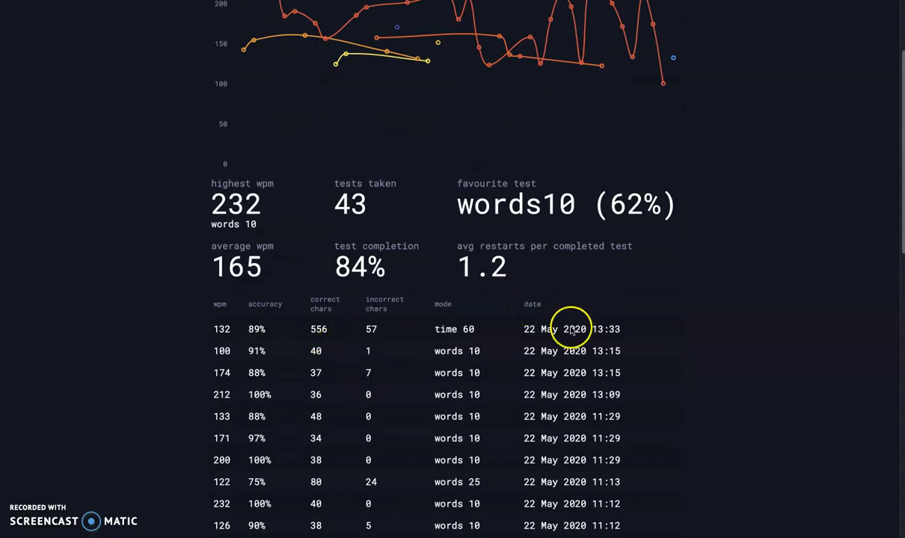
pyautogui.scroll(-3)
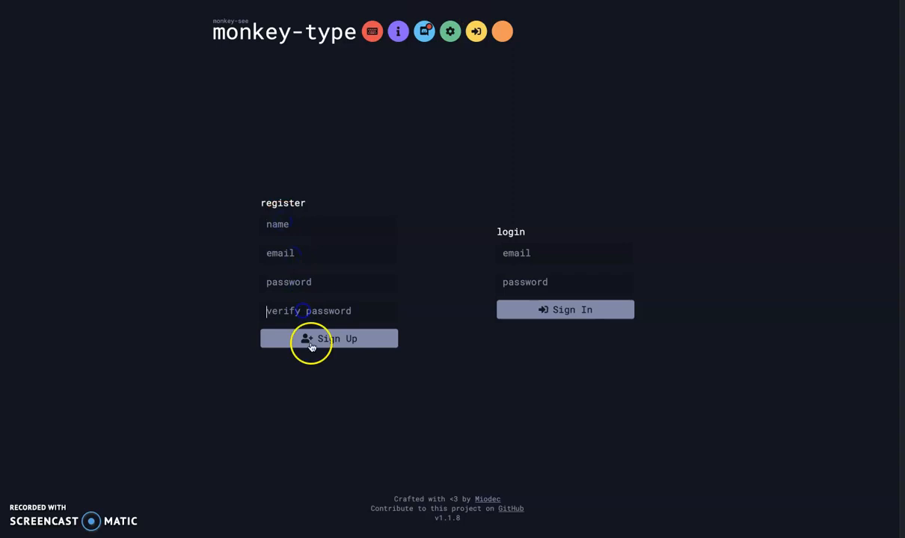
pyautogui.moveTo(585, 78)
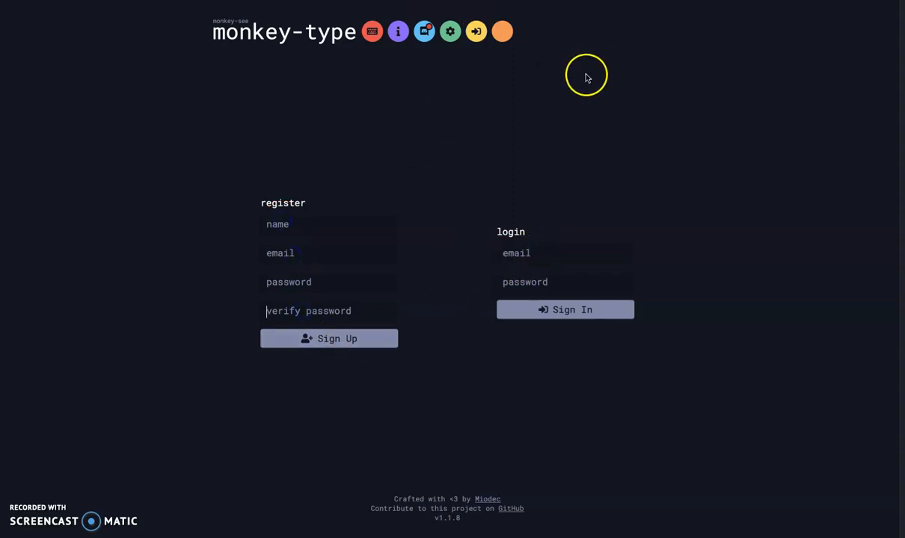